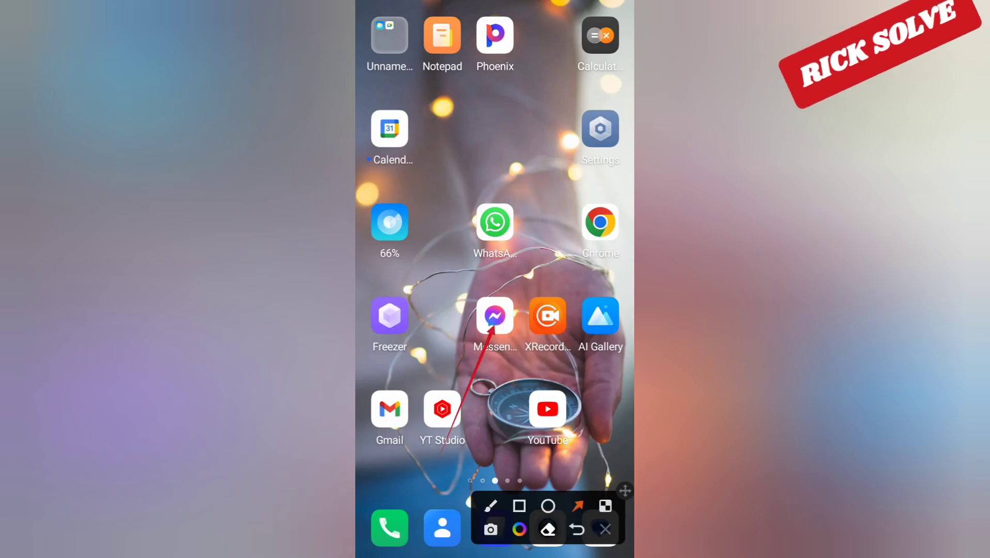
Launch Messenger from the home screen to show the chats list with the 'Don't give up' note.
{"action": "left_click", "coordinate": [494, 316]}
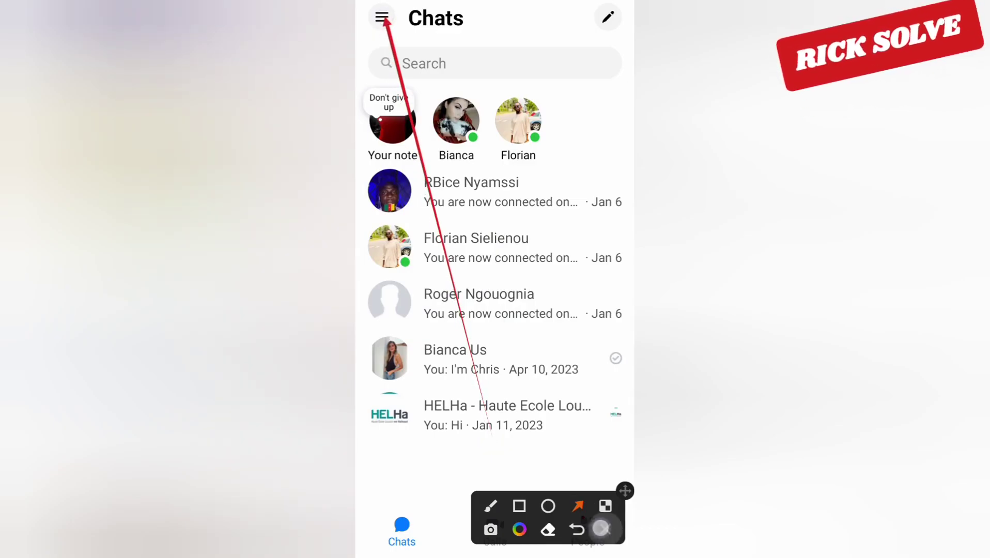
Open the account side menu and reach the profile page showing the 'Don't give up' note.
{"action": "left_click", "coordinate": [382, 18]}
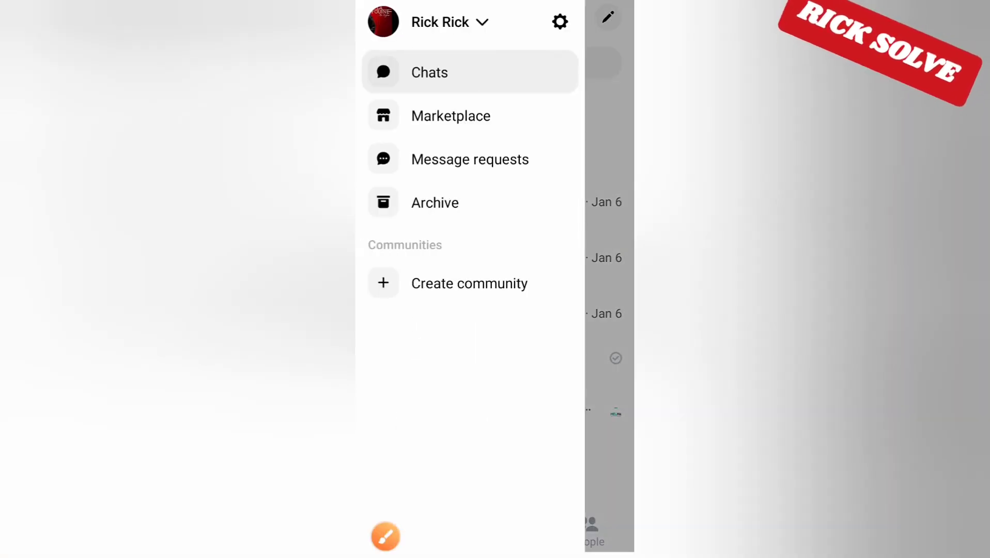
{"action": "left_click", "coordinate": [385, 535]}
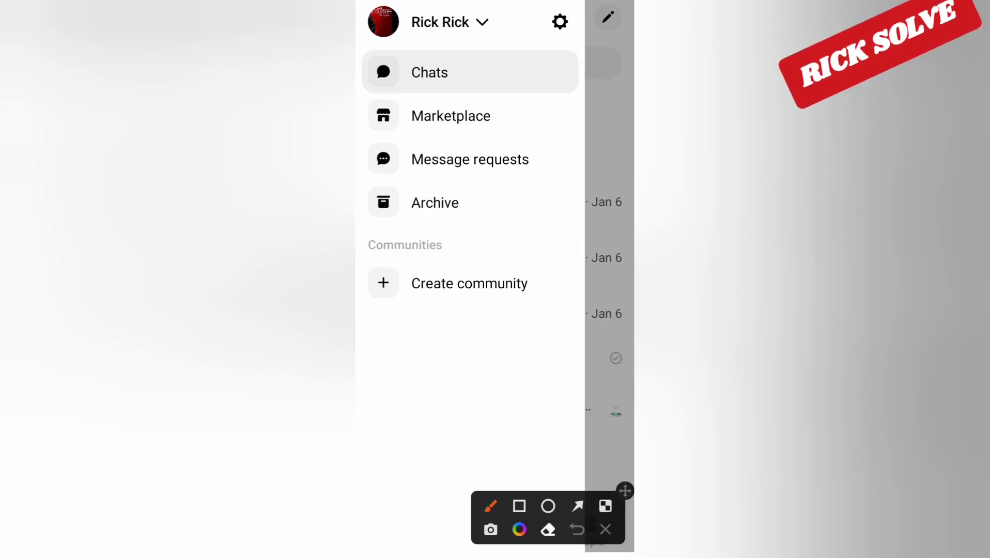
{"action": "left_click", "coordinate": [576, 506]}
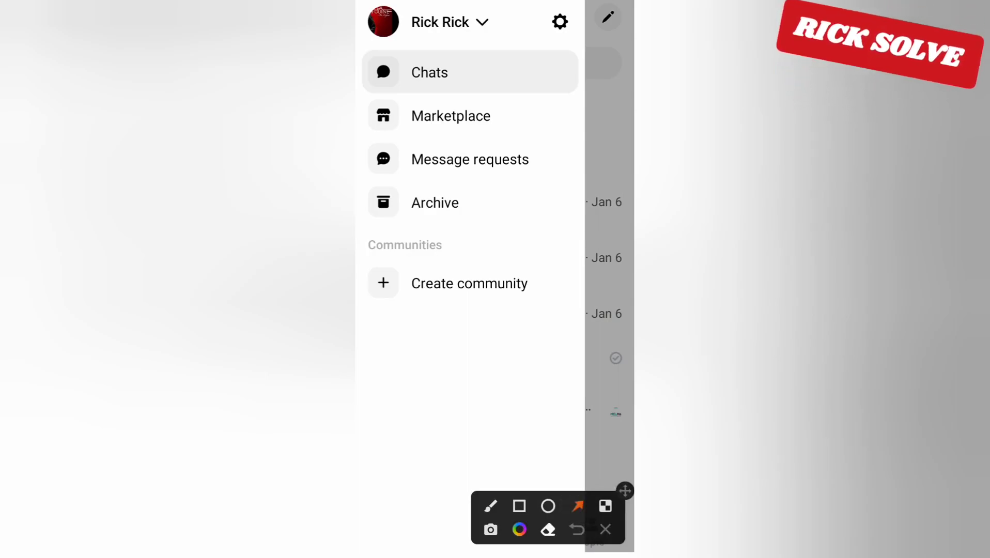
{"action": "left_click", "coordinate": [603, 529]}
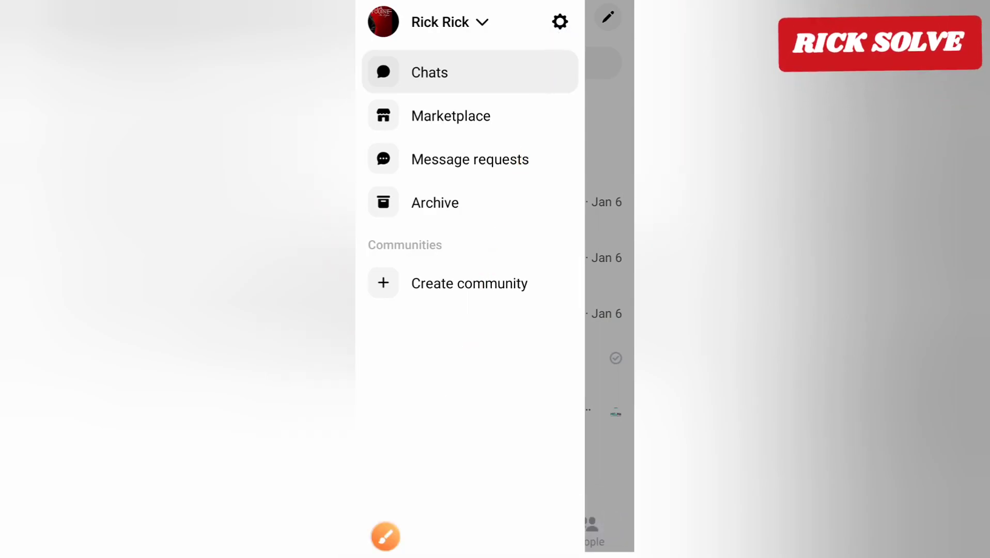
{"action": "left_click", "coordinate": [558, 21]}
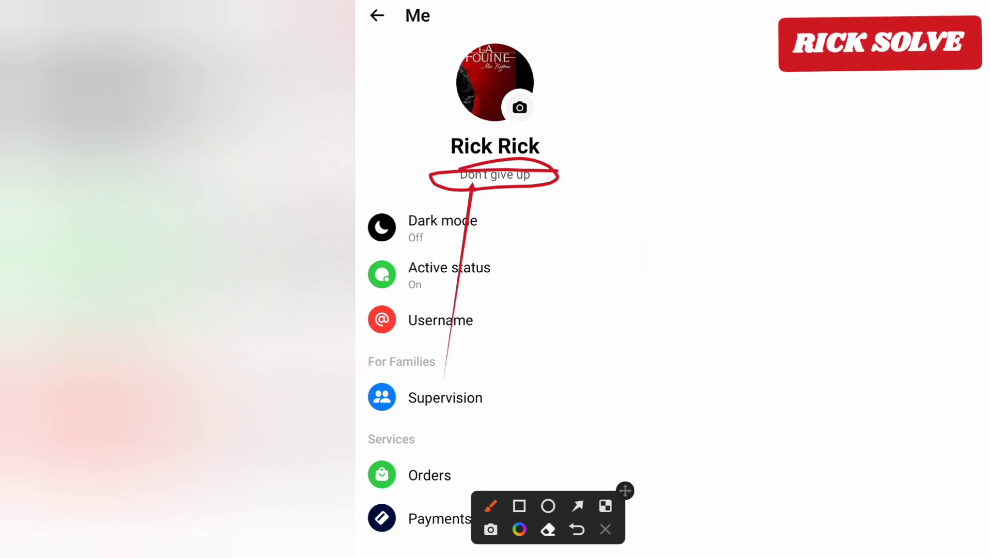
Open the Me profile page with the 'Don't give up' note under the account name.
{"action": "left_click", "coordinate": [575, 530]}
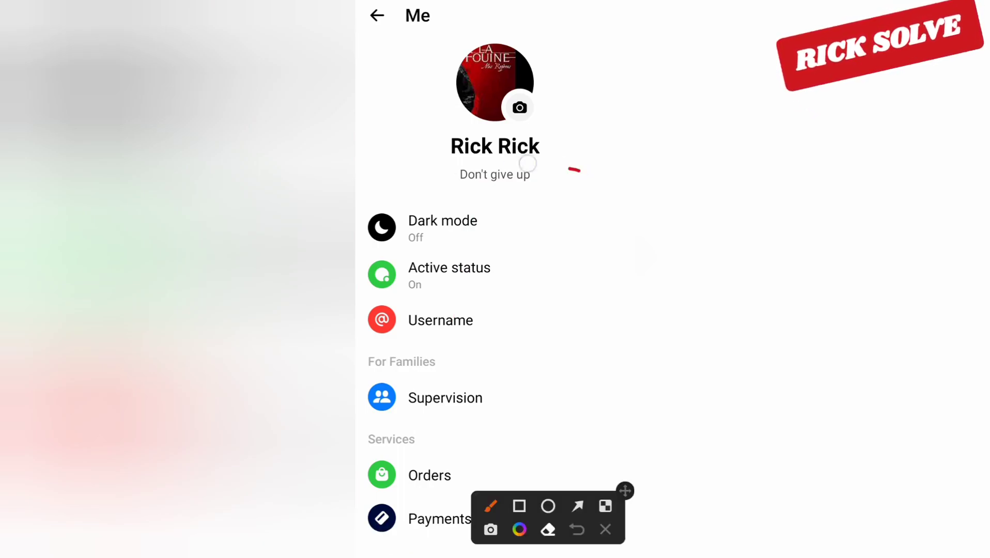